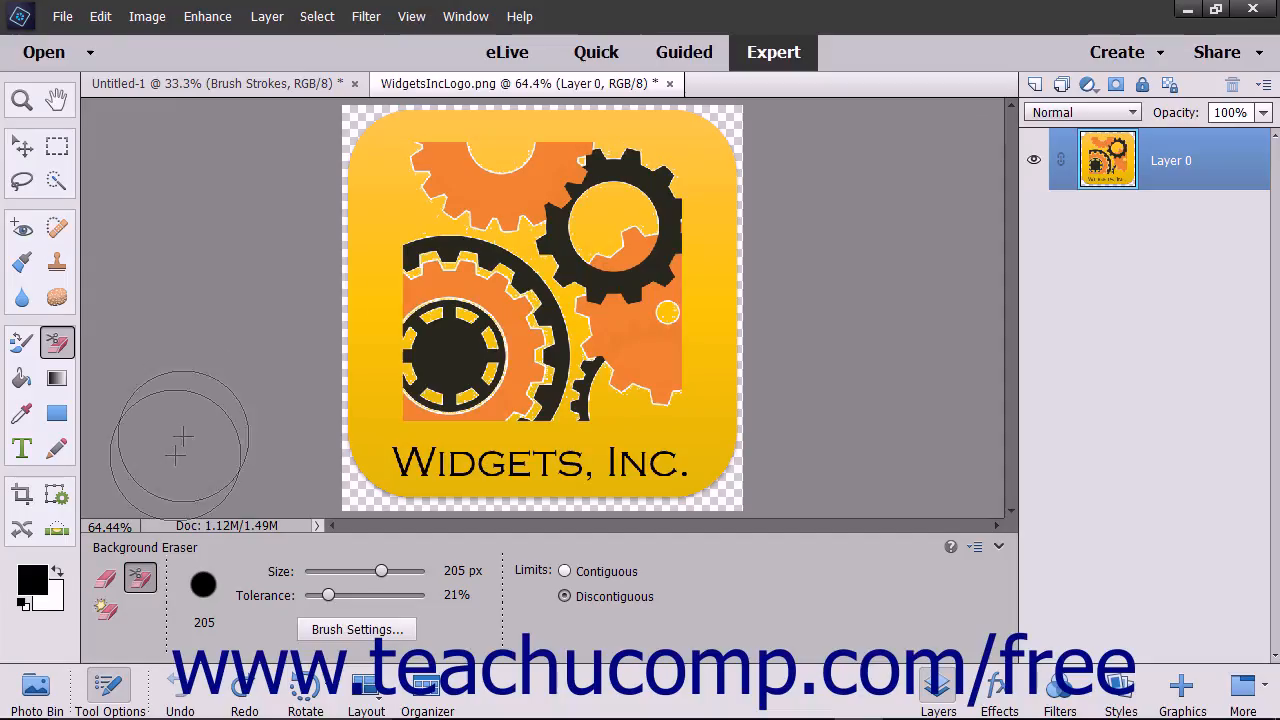
{"action": "mouse_move", "coordinate": [220, 470]}
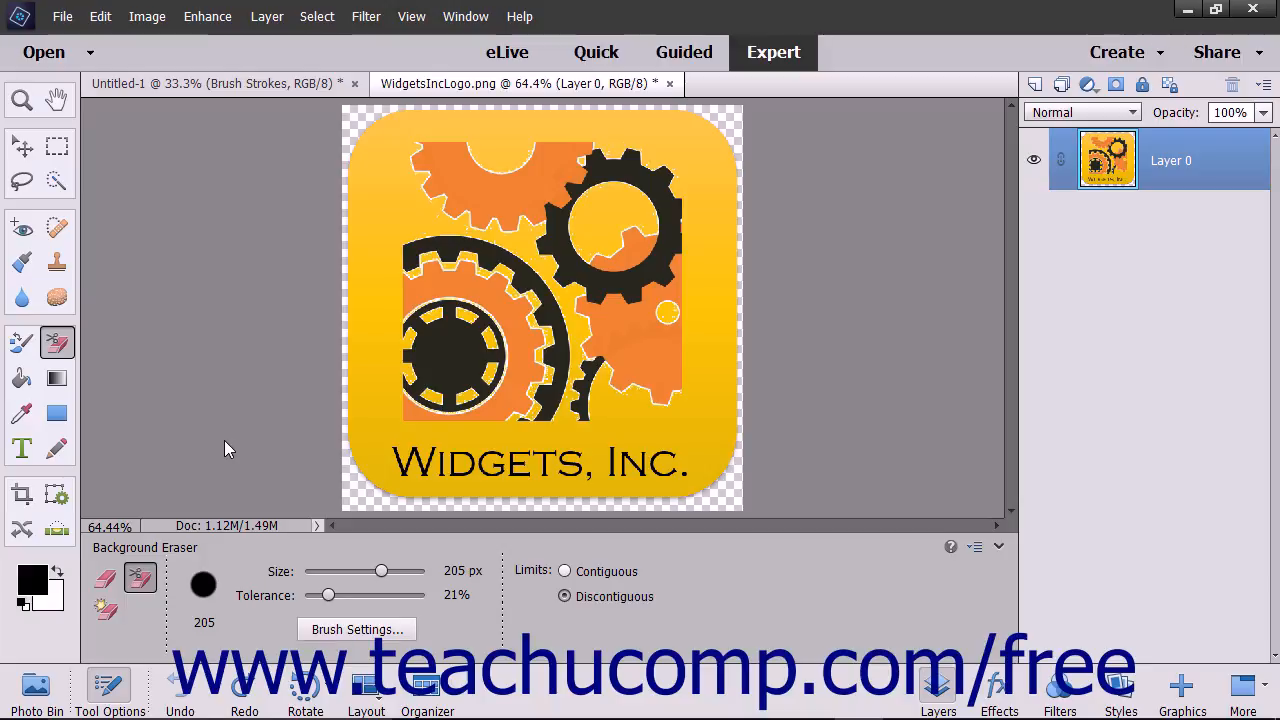
{"action": "mouse_move", "coordinate": [950, 208]}
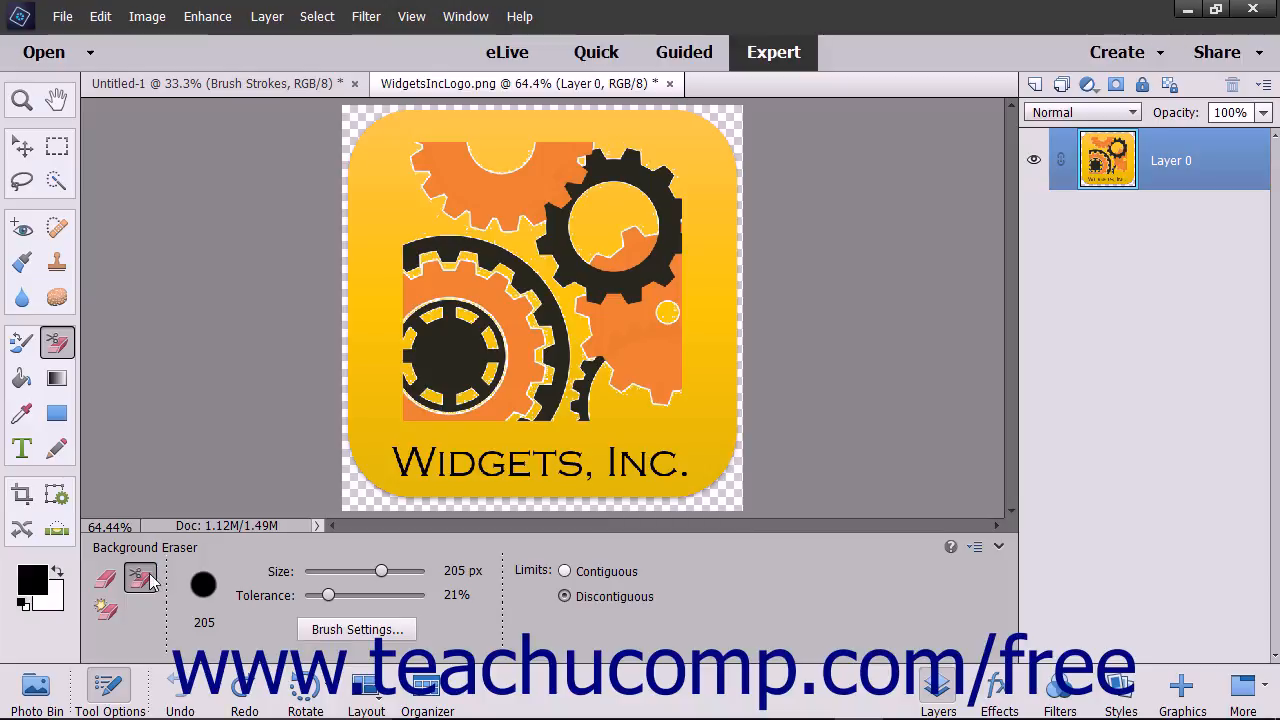
{"action": "mouse_move", "coordinate": [210, 584]}
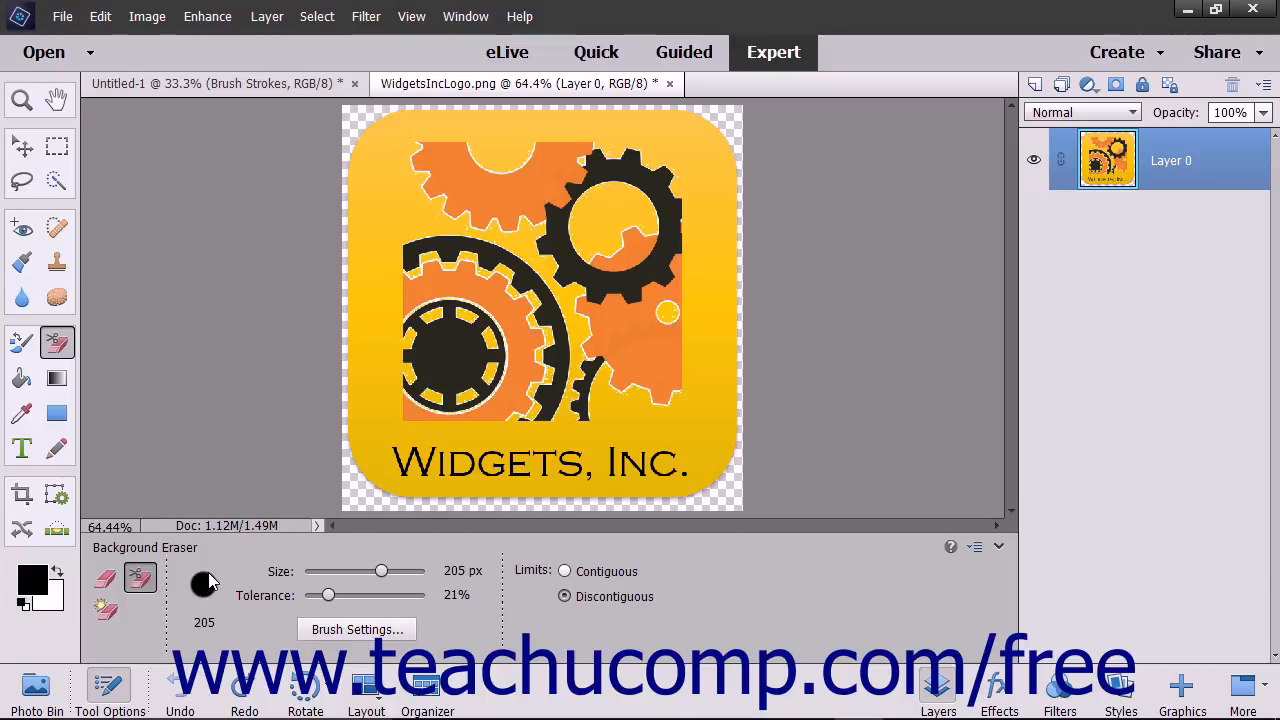
Erase the yellow background left to right along the logo's bottom, behind the company name.
{"action": "left_click", "coordinate": [356, 628]}
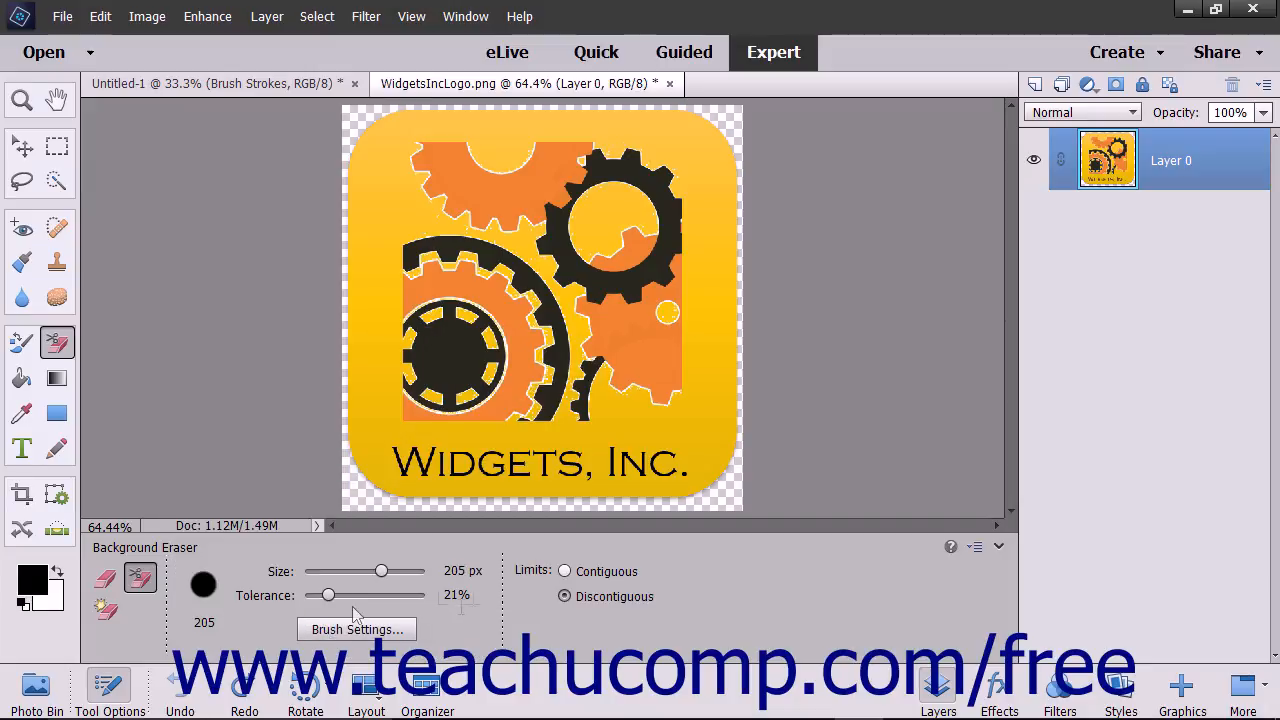
{"action": "mouse_move", "coordinate": [530, 578]}
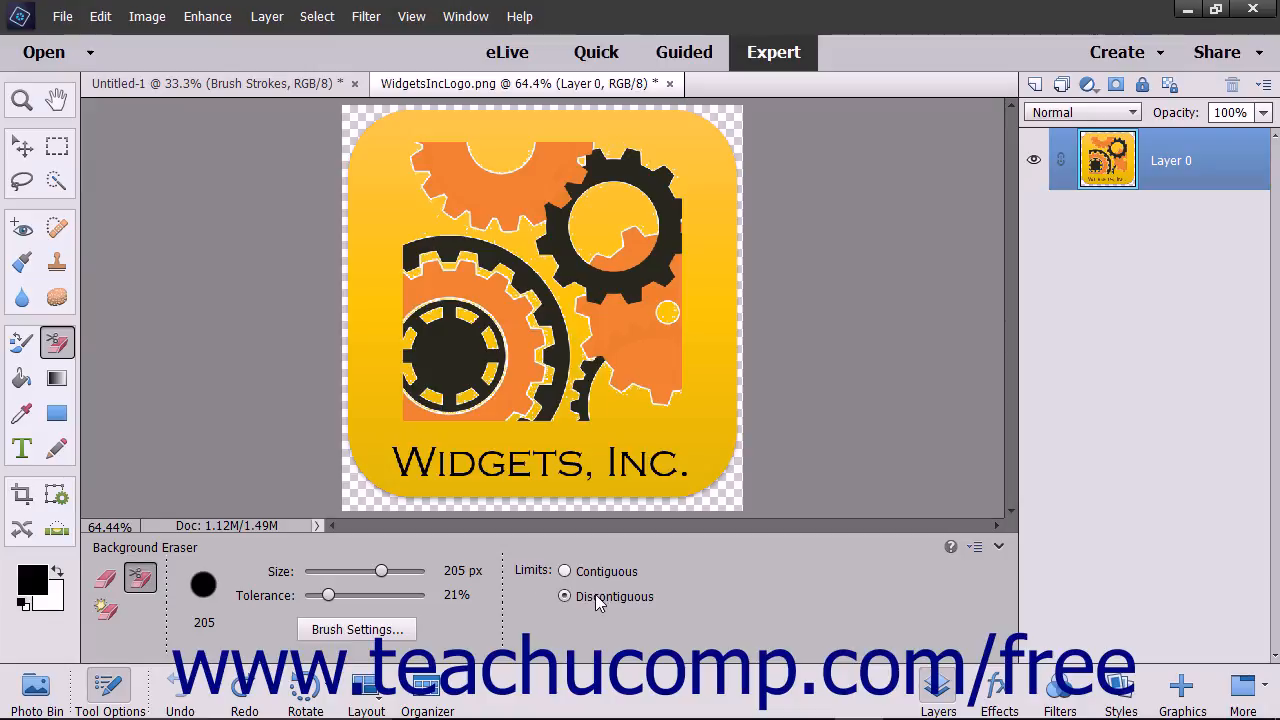
{"action": "mouse_move", "coordinate": [600, 596]}
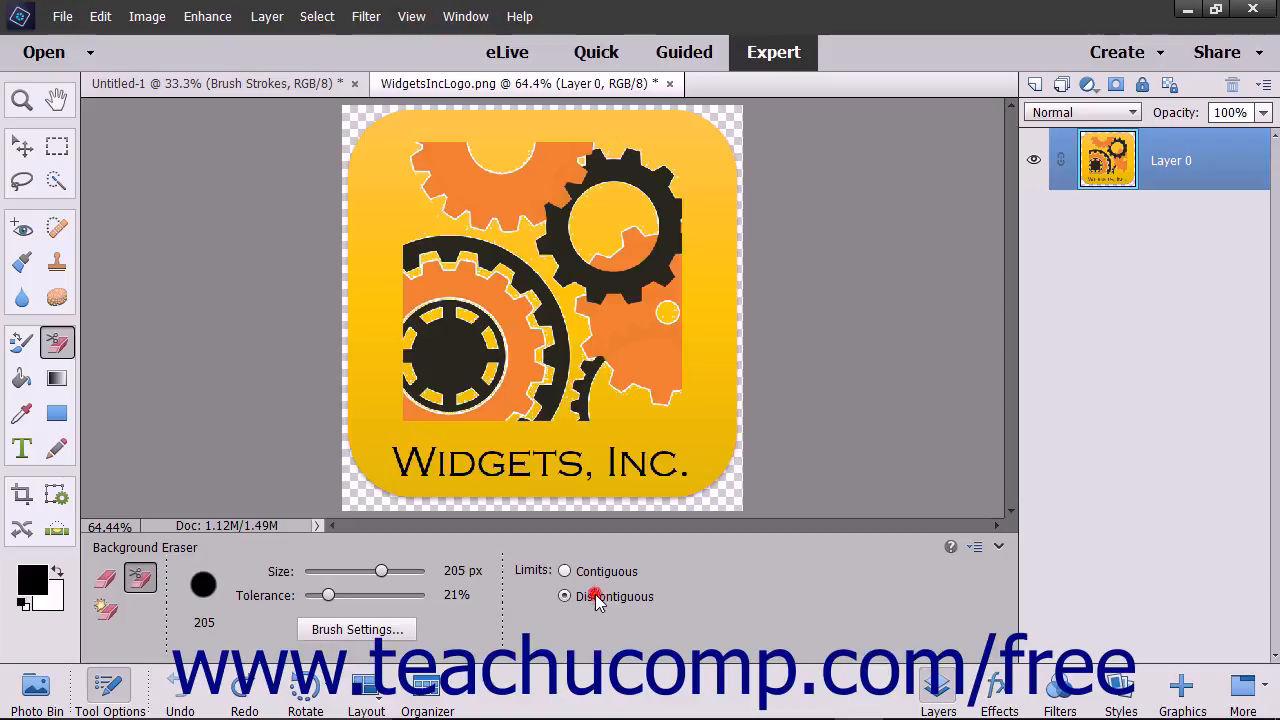
{"action": "mouse_move", "coordinate": [564, 596]}
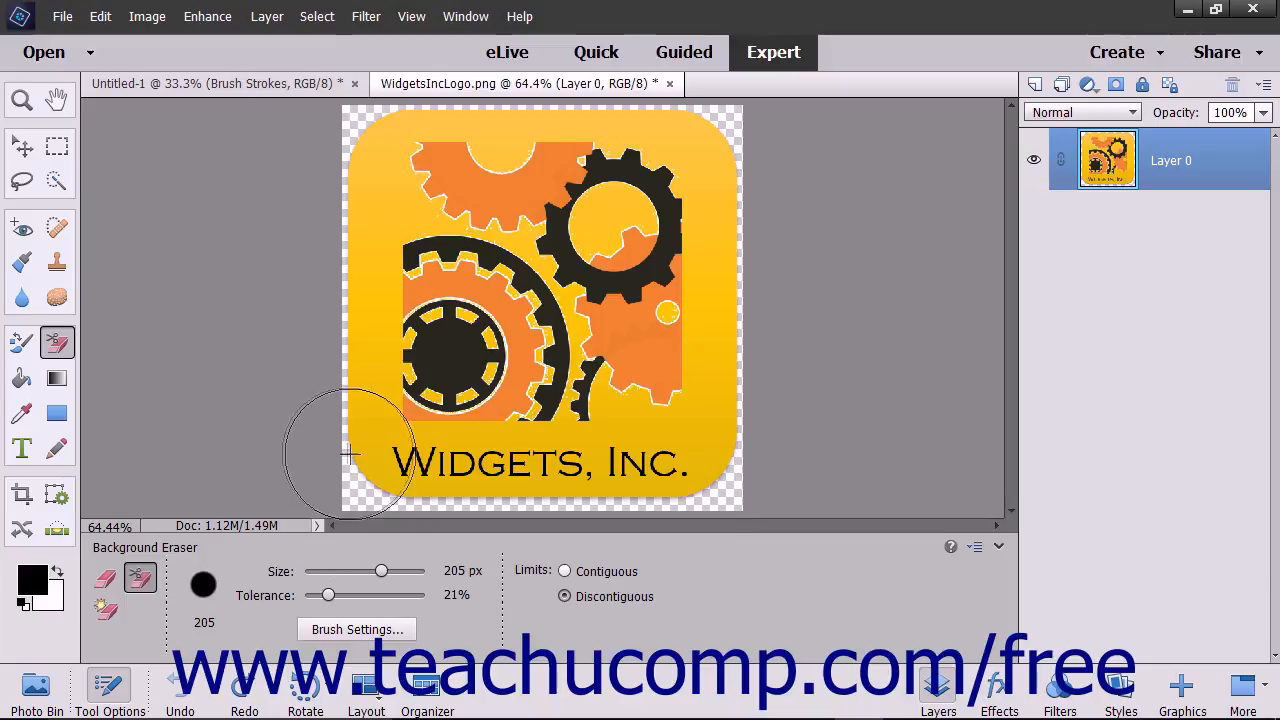
{"action": "mouse_move", "coordinate": [344, 436]}
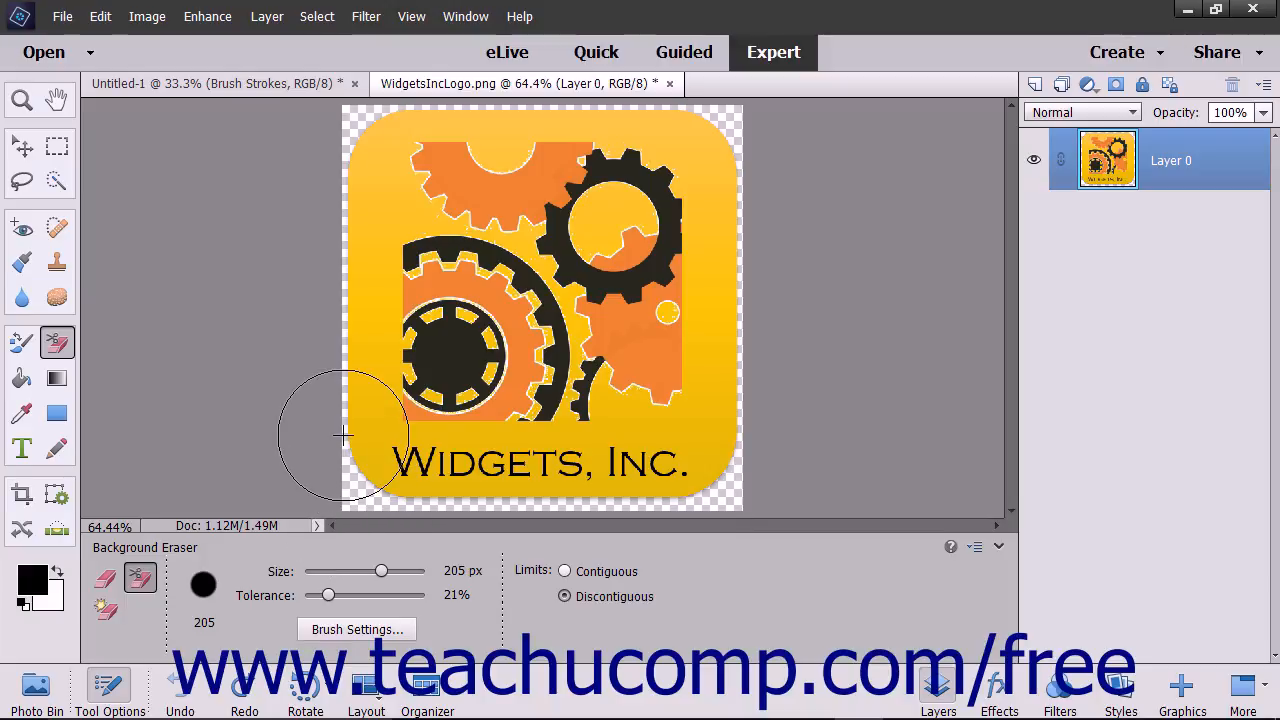
{"action": "left_click_drag", "start_coordinate": [344, 436], "coordinate": [400, 436]}
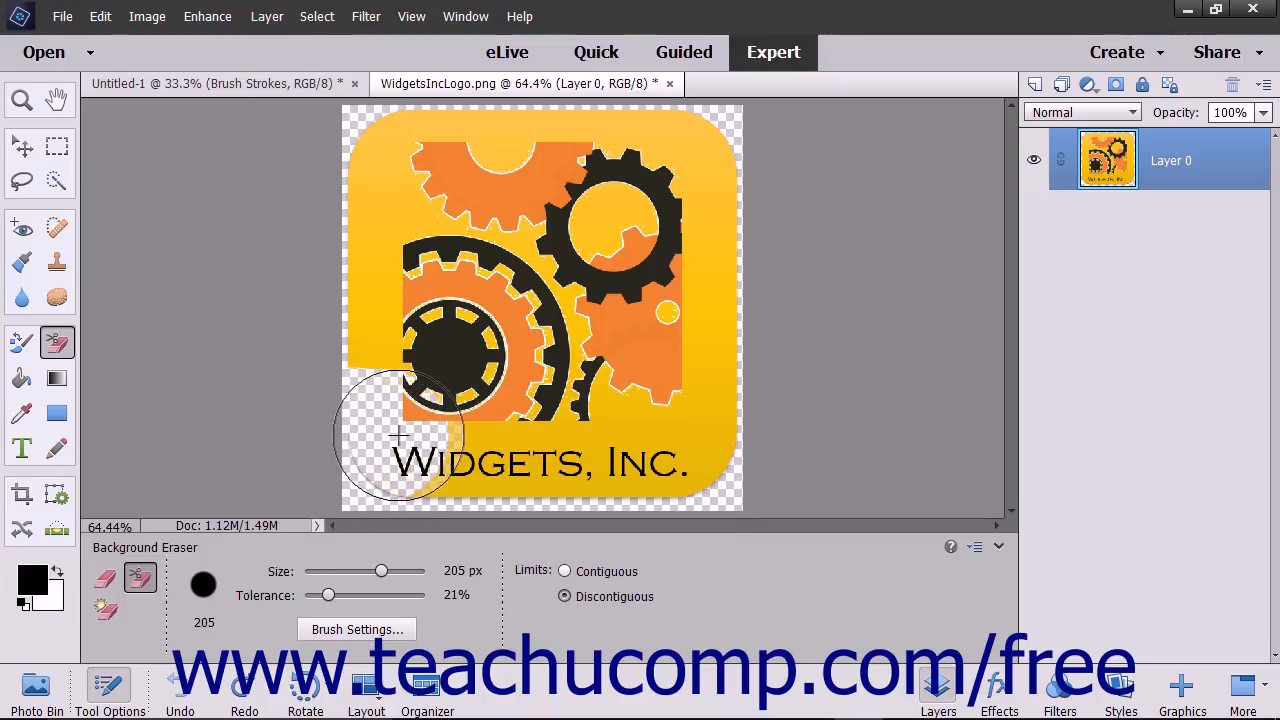
{"action": "left_click_drag", "start_coordinate": [400, 436], "coordinate": [516, 444]}
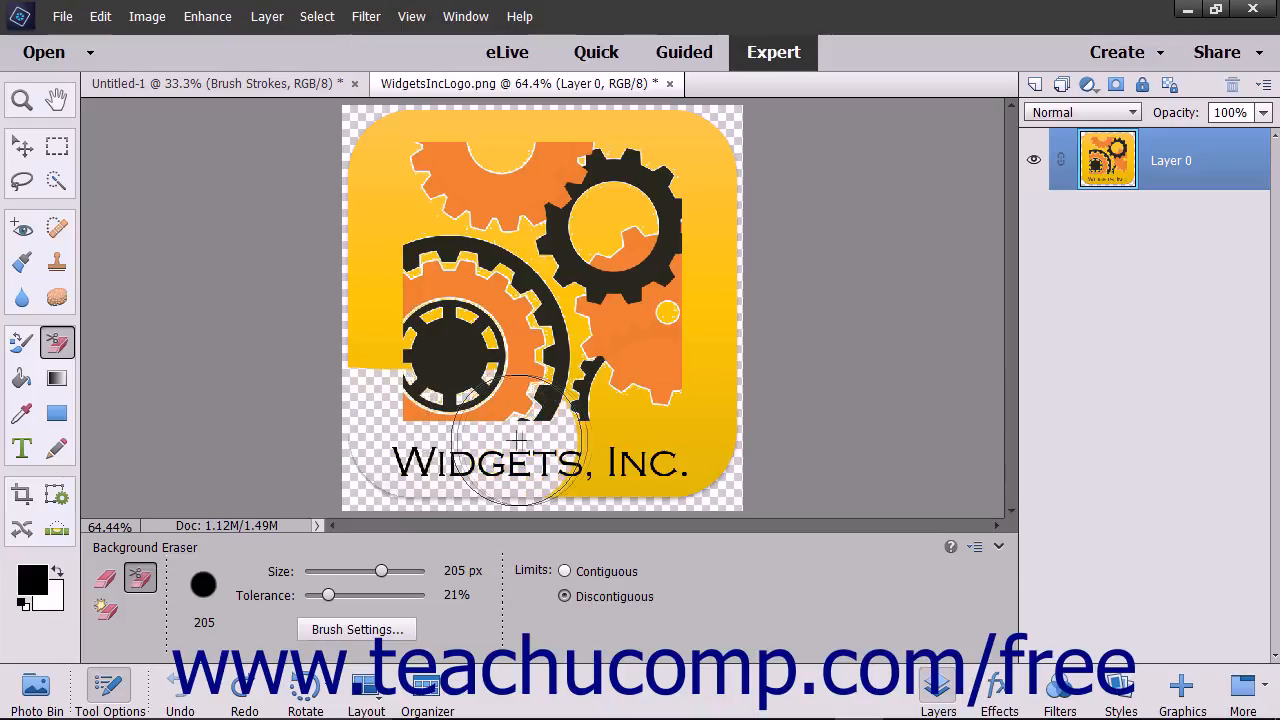
{"action": "left_click_drag", "start_coordinate": [518, 444], "coordinate": [684, 444]}
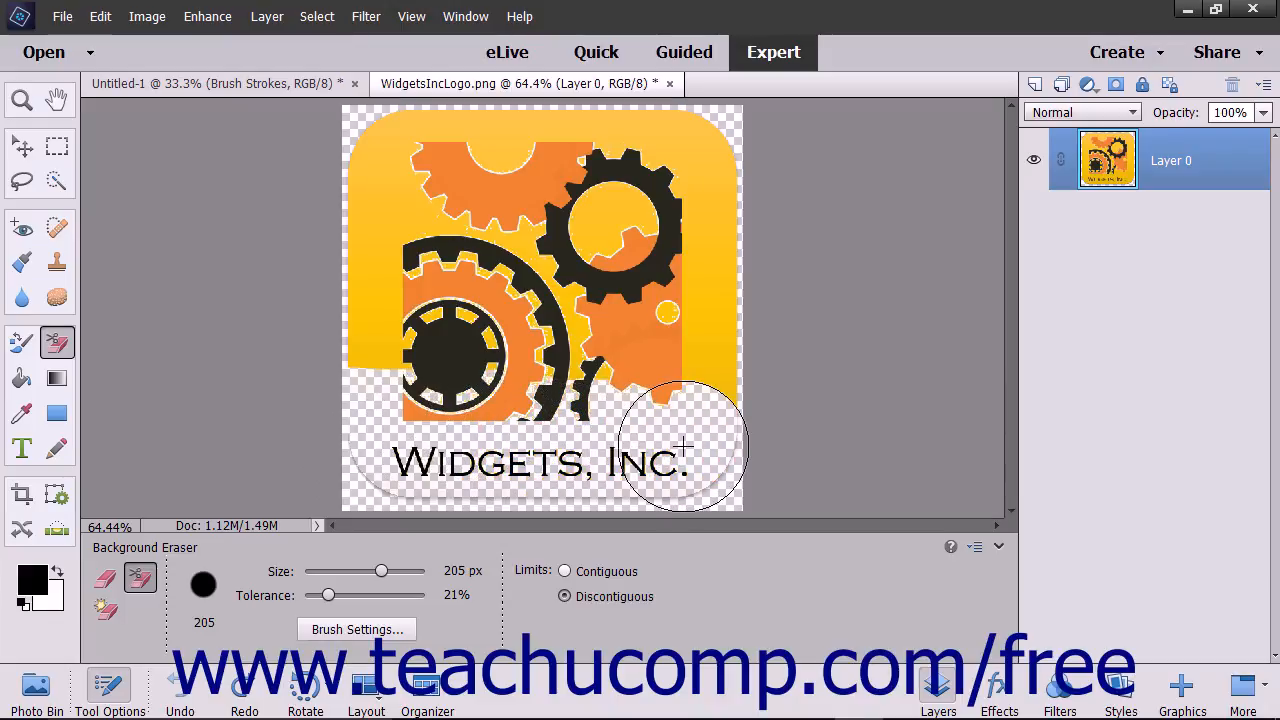